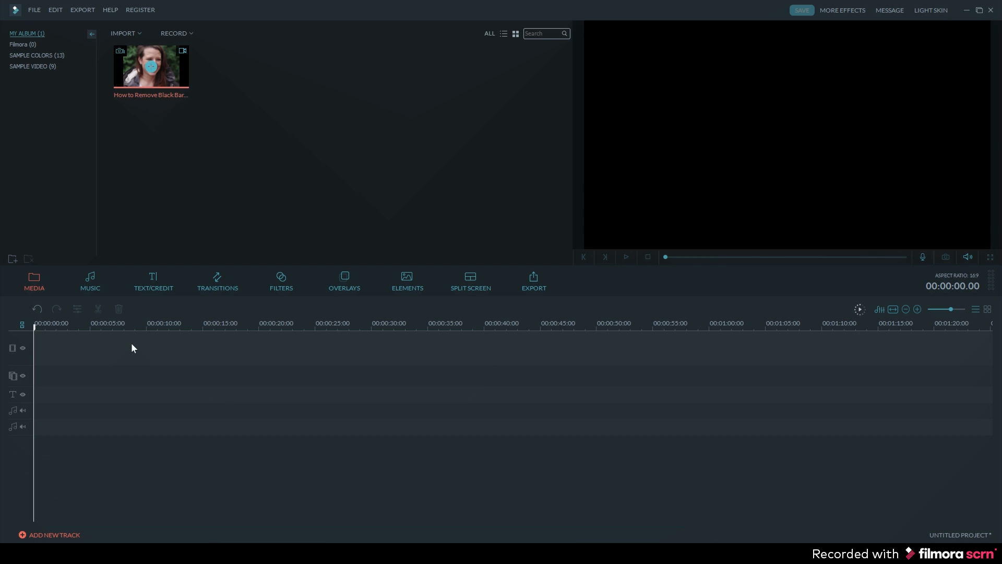
Place the 'How to Remove Black Bars_4 by 3' clip onto the timeline's video track.
drag(151, 66, 256, 347)
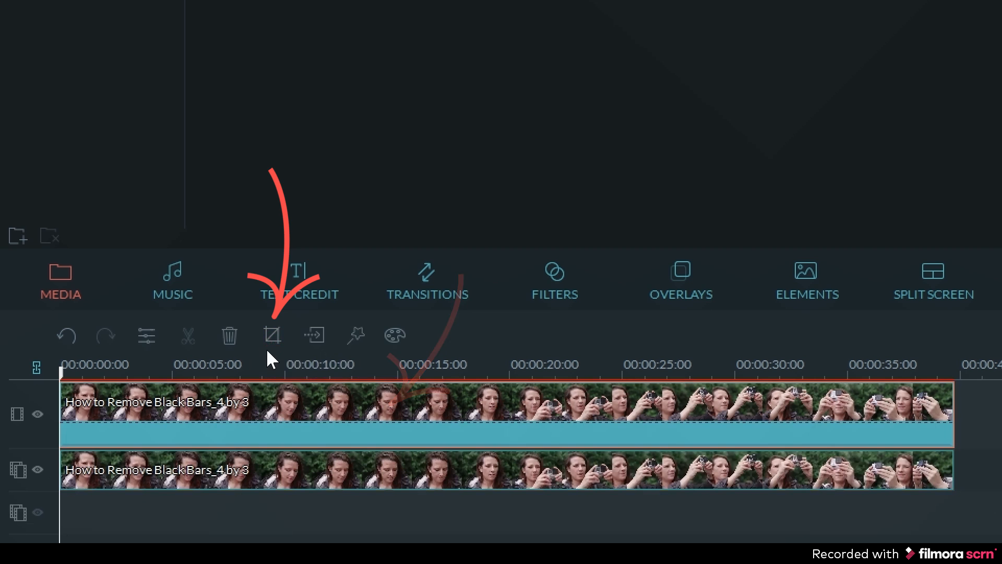
Crop the top clip copy to a 16:9, 640×360 region lowered to frame the face.
click(272, 336)
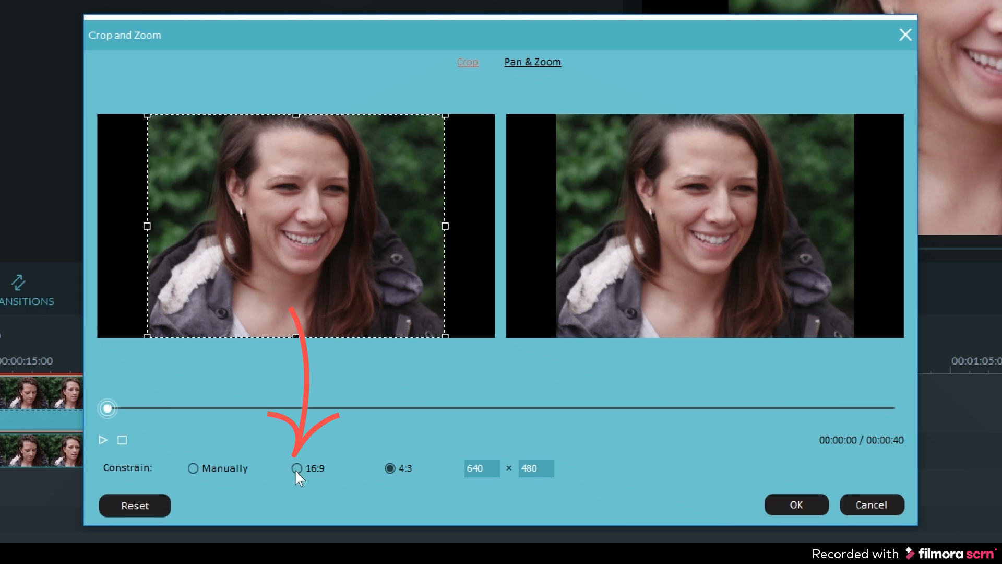
click(296, 468)
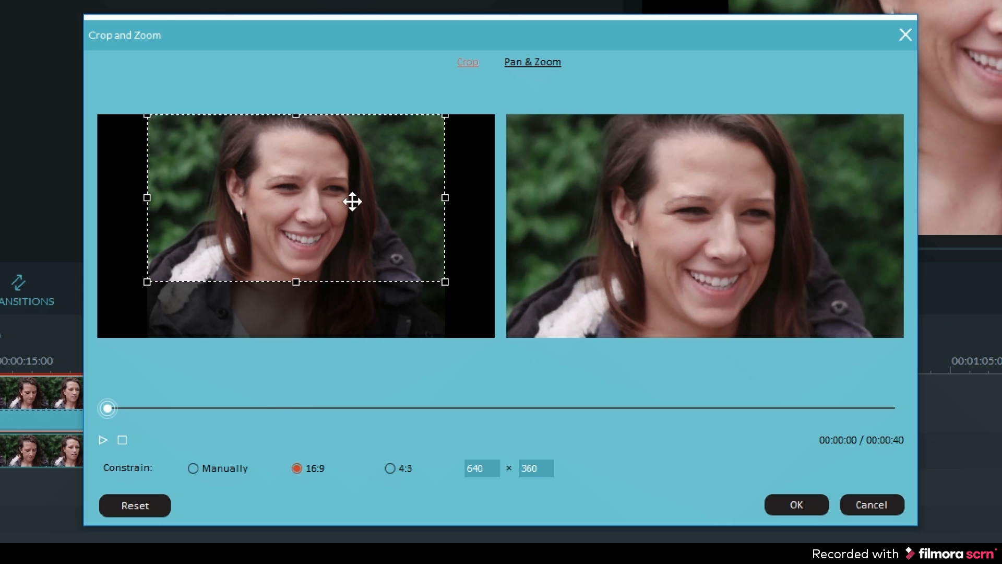
drag(353, 201, 353, 227)
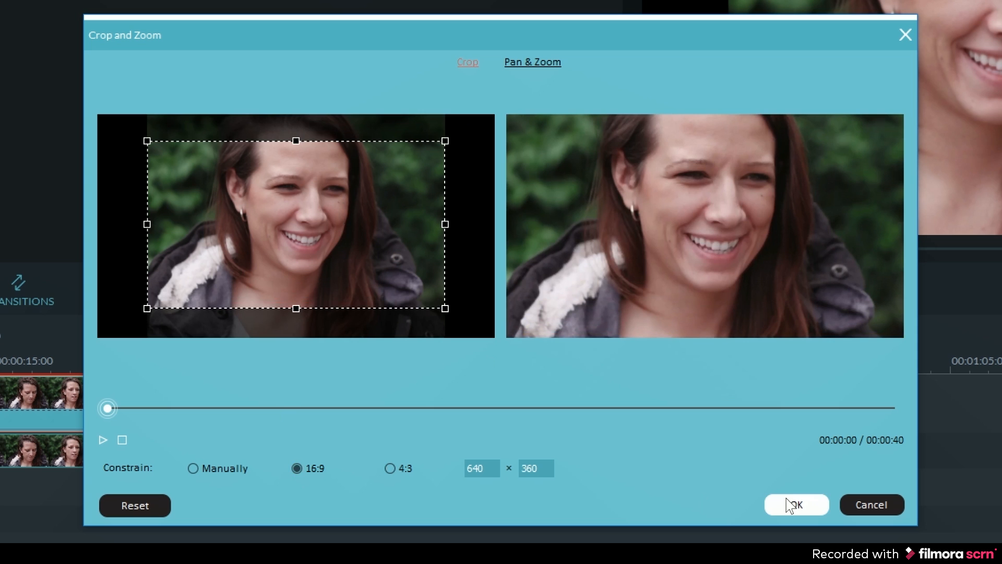
click(795, 504)
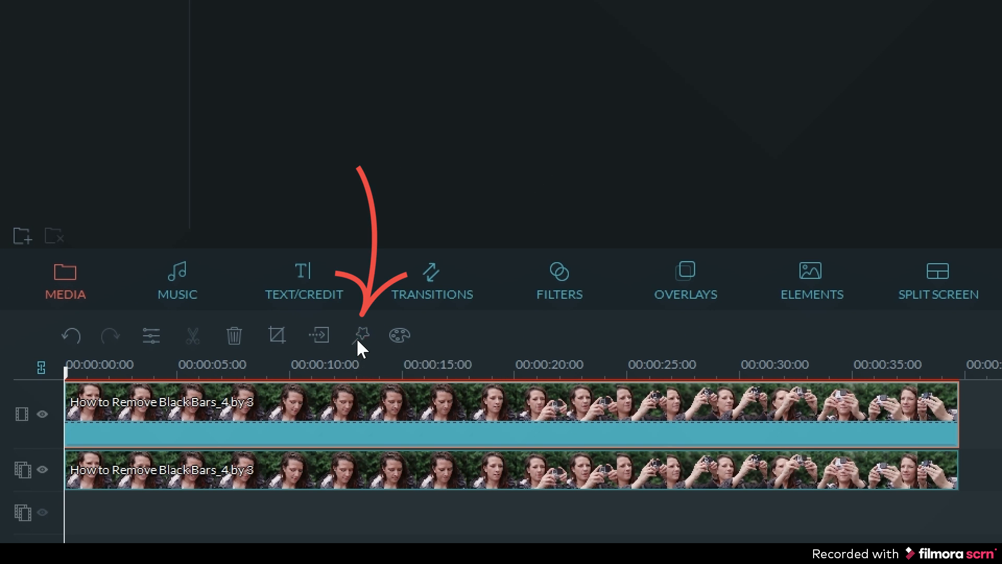
Enable Tilt-Shift in Power Tool with the focus strip pushed to the right edge so nearly everything blurs.
click(362, 334)
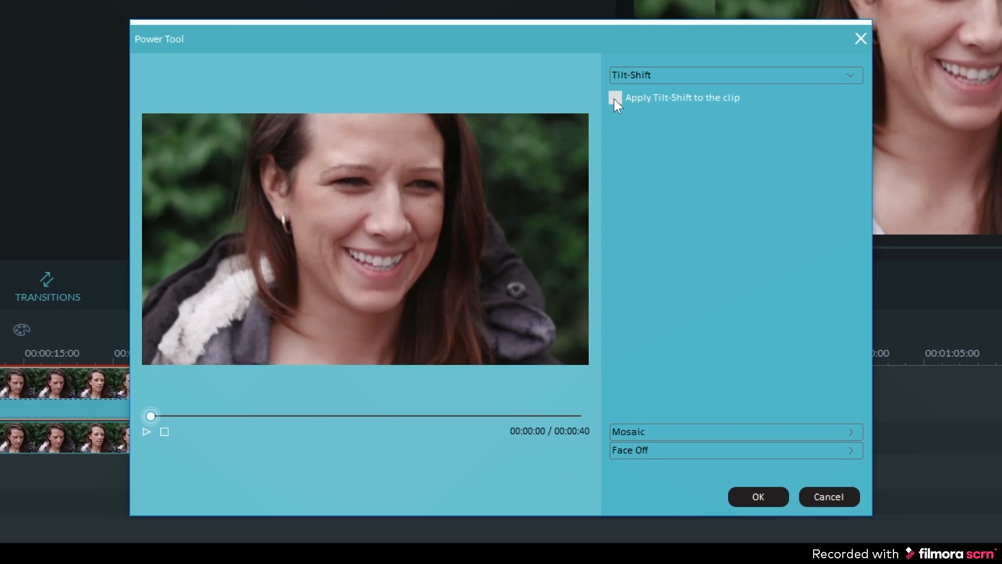
click(615, 98)
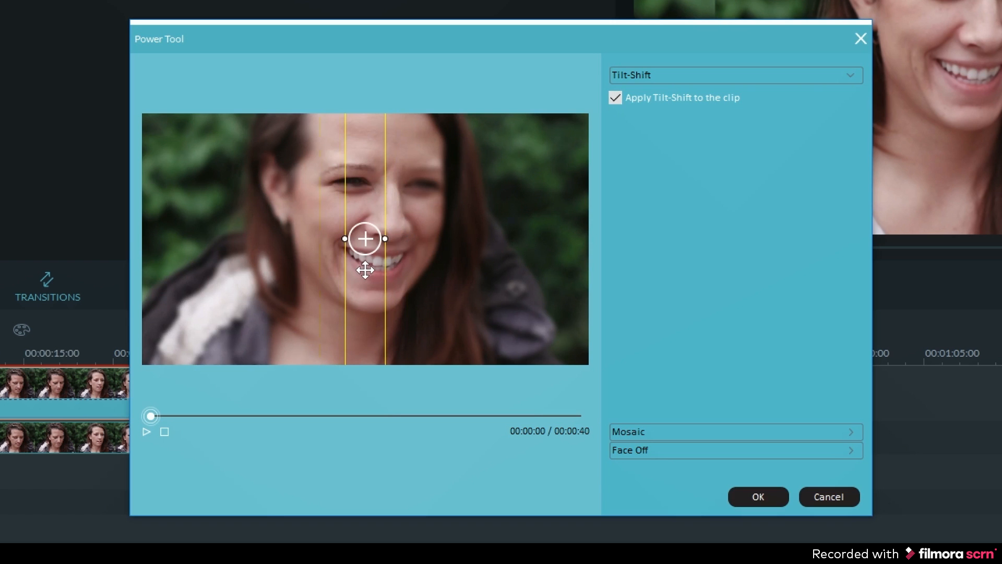
drag(366, 239, 531, 240)
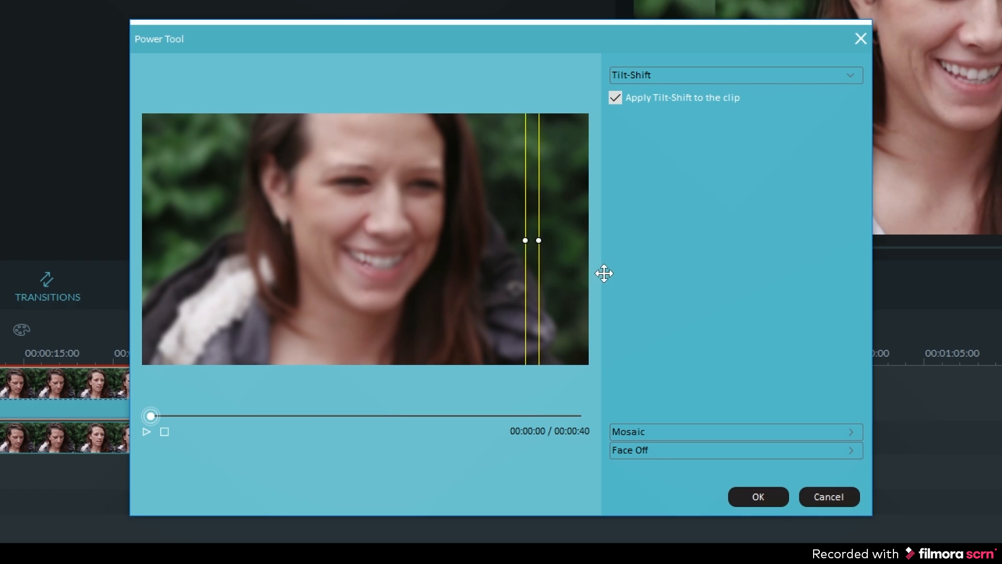
drag(534, 240, 582, 240)
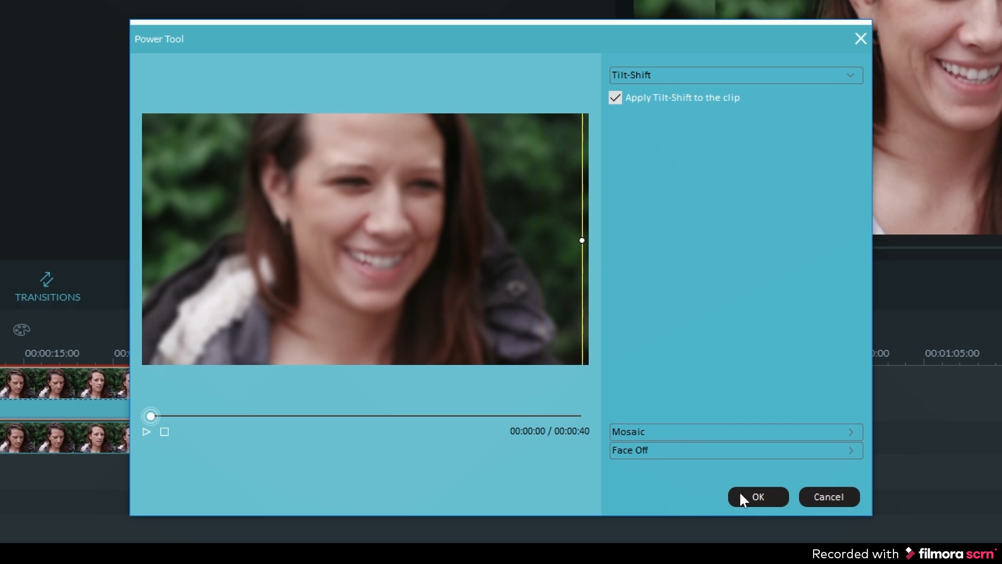
mouse_move(263, 543)
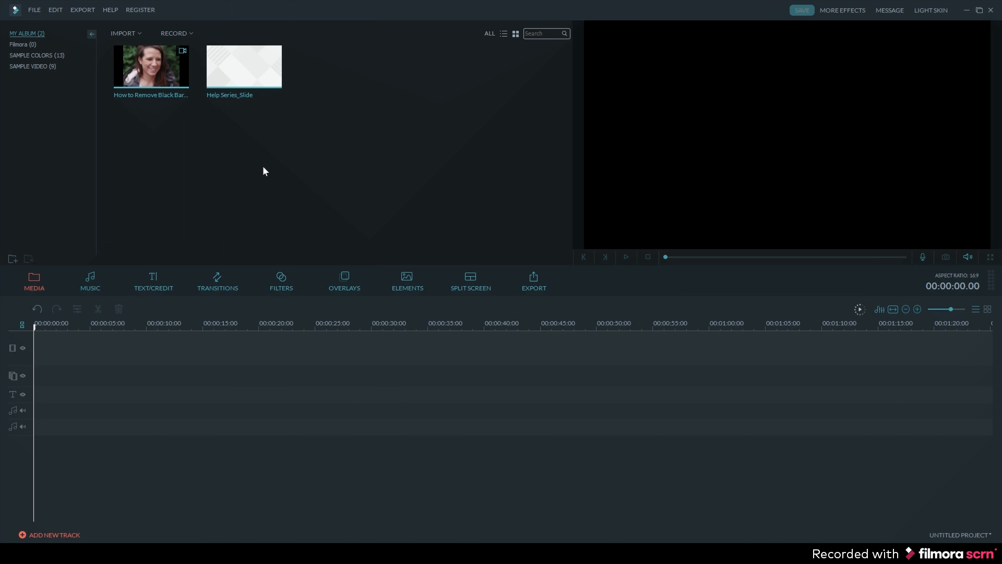
mouse_move(276, 164)
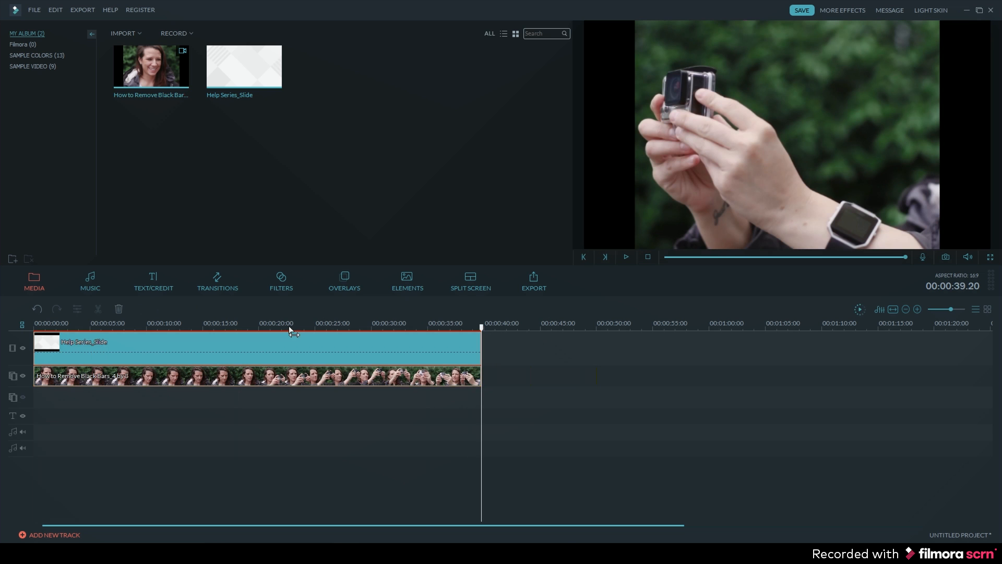
Clear the project so only the 4:3 clip remains in the media album.
click(624, 257)
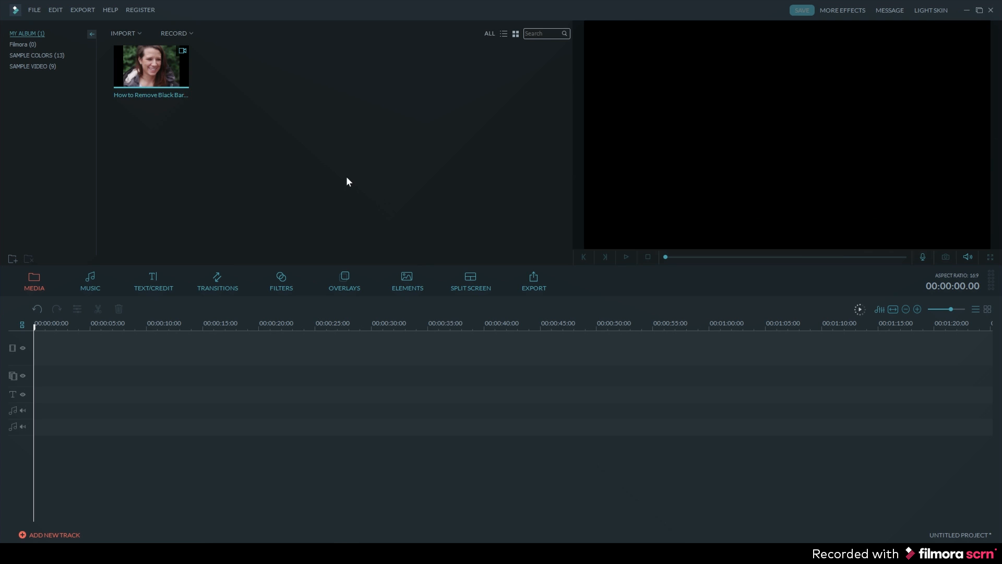
Preview the 4:3 clip and place a single copy on the main video track.
click(151, 65)
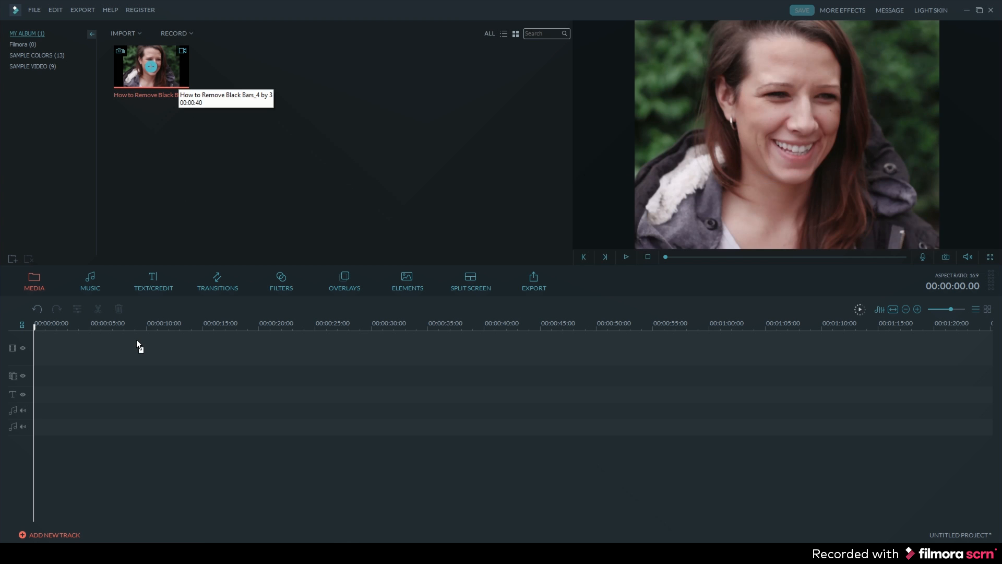
drag(150, 66, 256, 347)
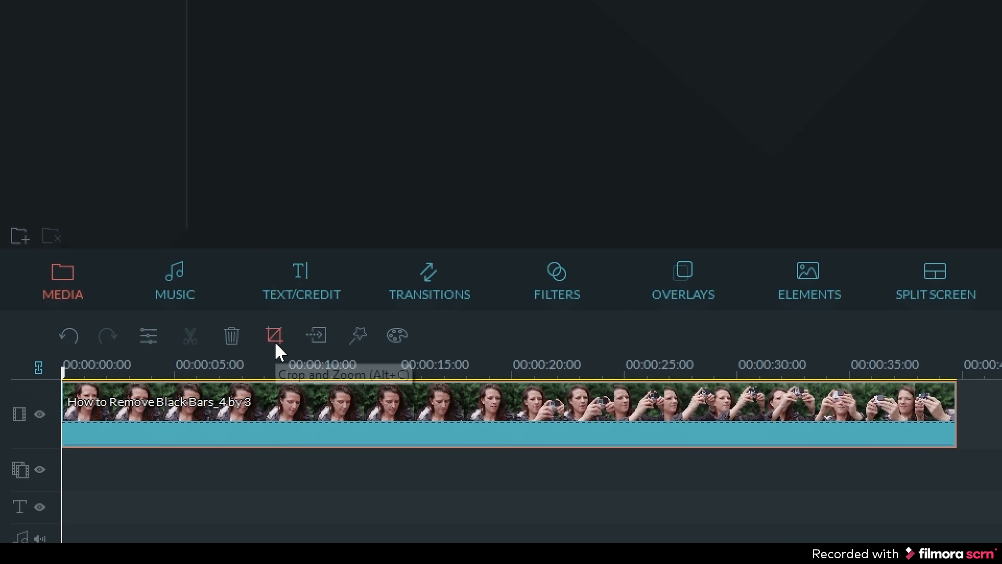
Crop the clip to a 16:9, 640×360 area, scrubbing the preview to check framing.
click(274, 334)
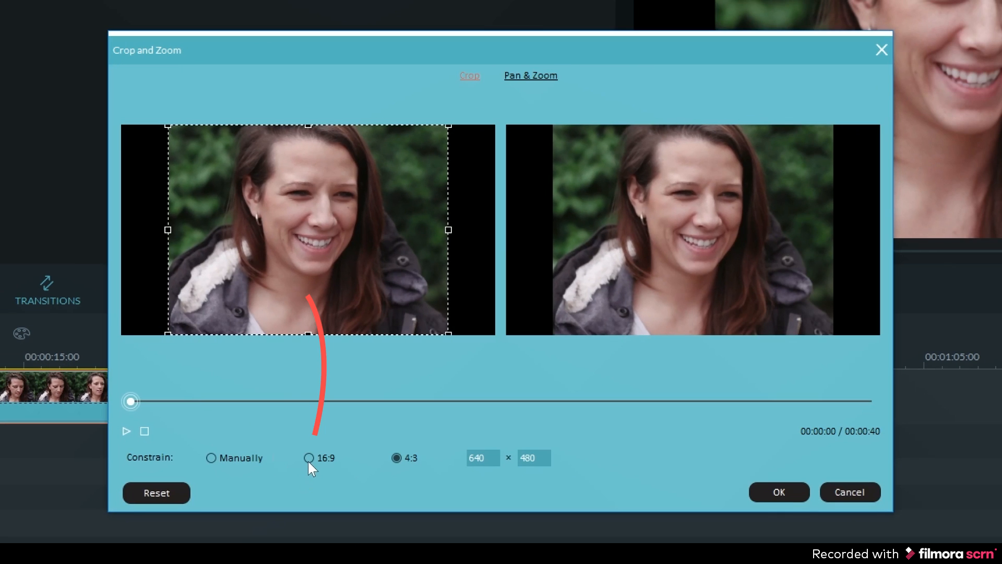
click(311, 458)
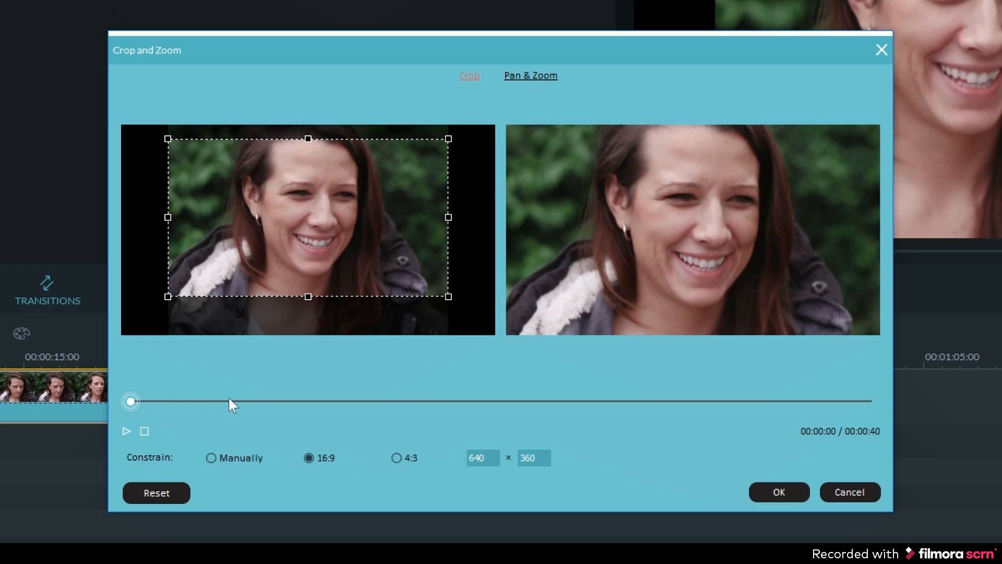
drag(131, 401, 295, 401)
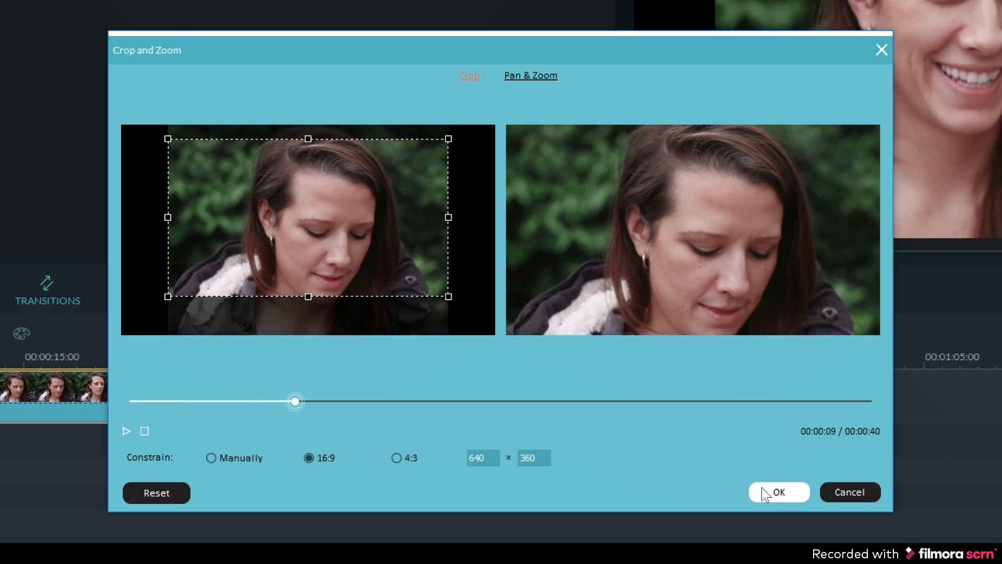
click(777, 491)
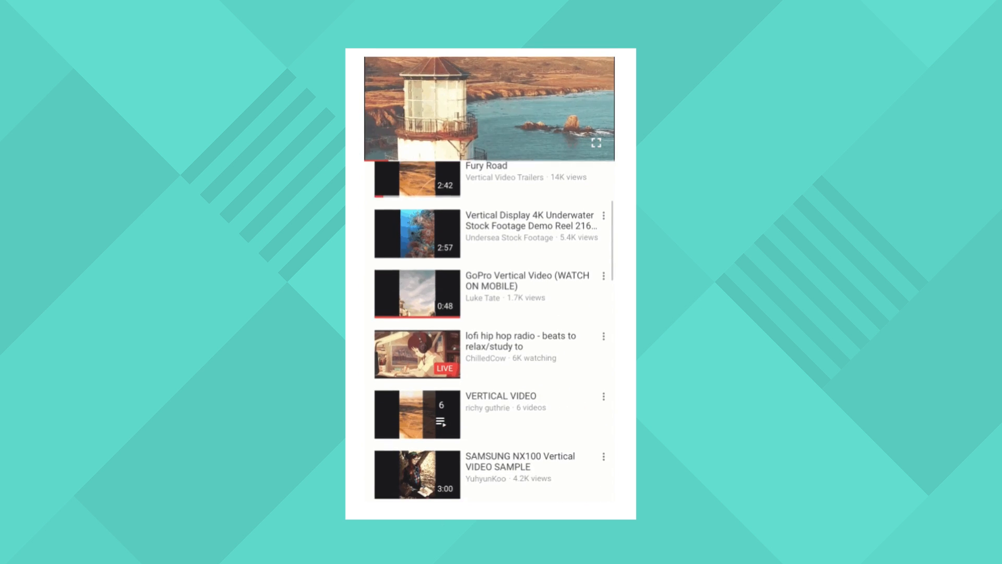
scroll(down, 3)
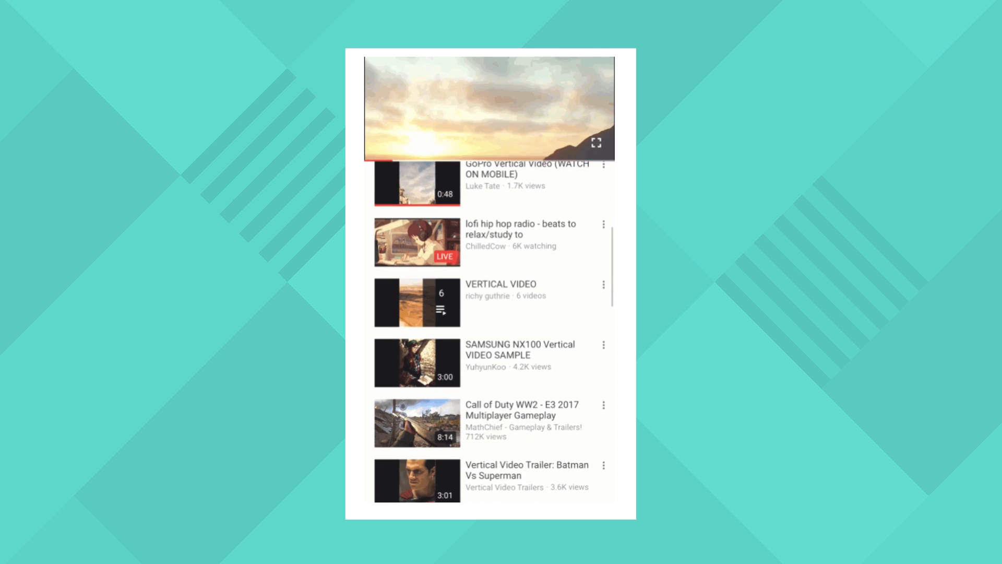